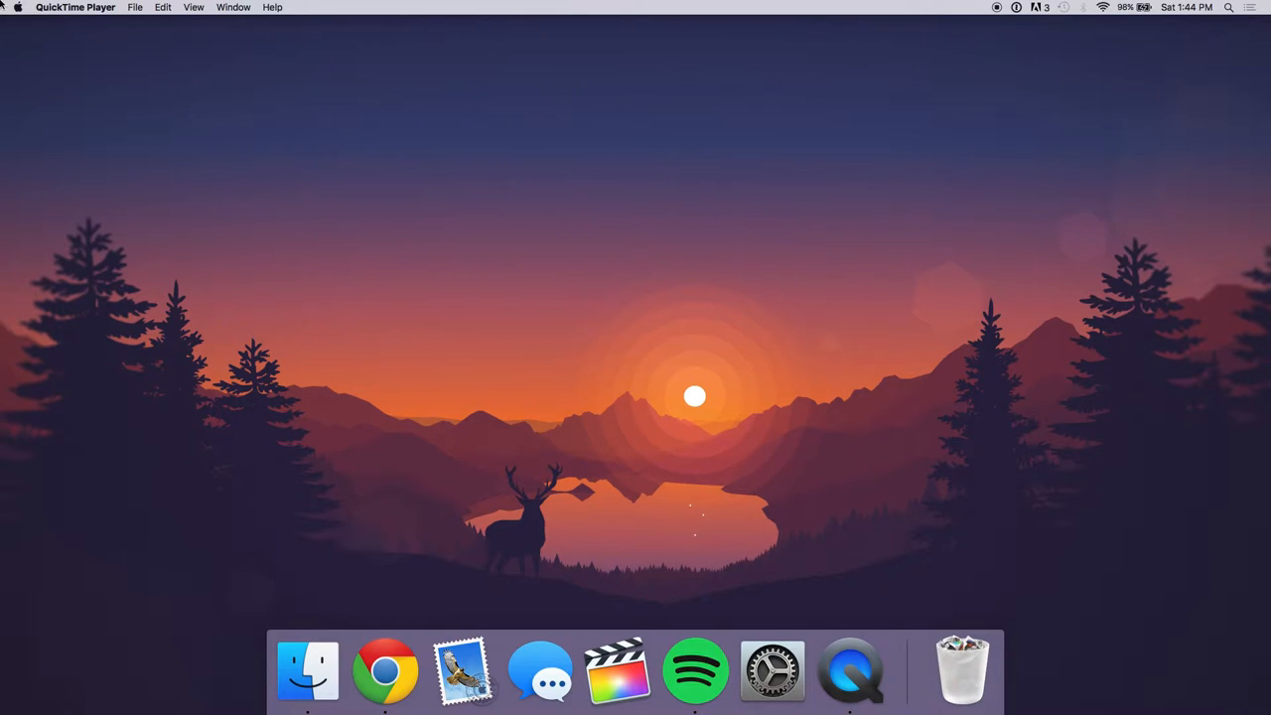
{"action": "mouse_move", "coordinate": [1142, 387]}
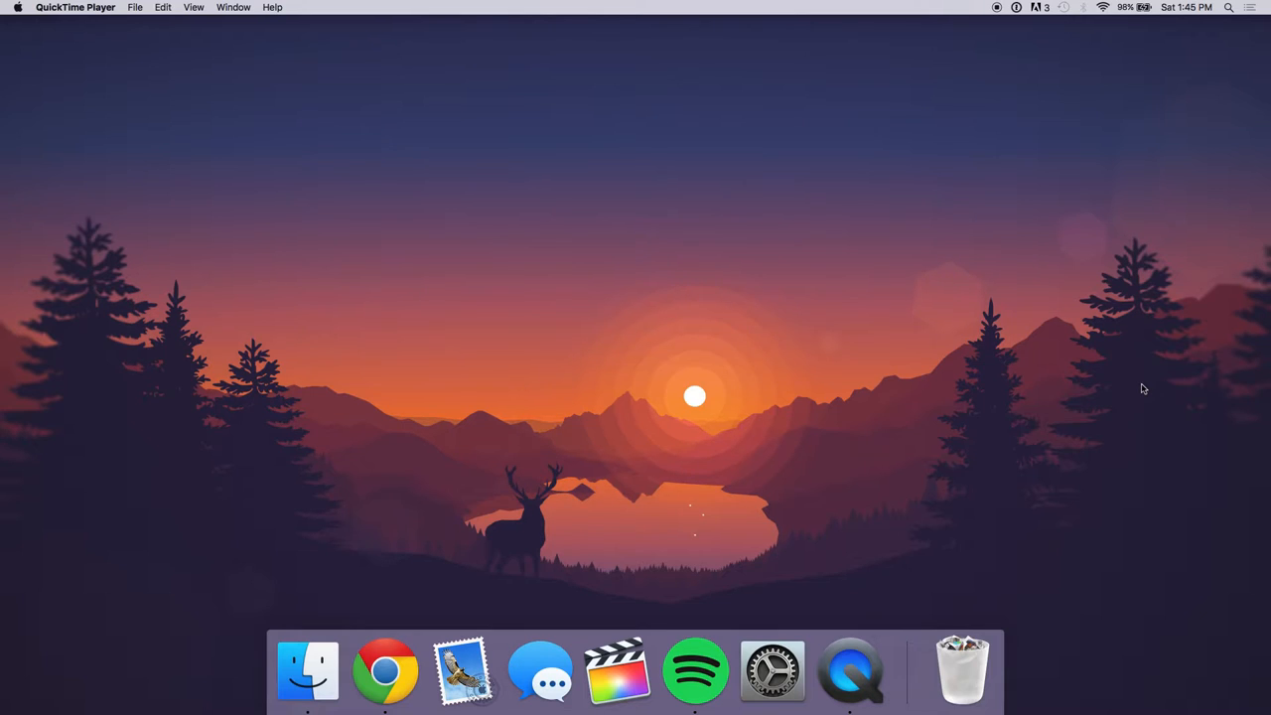
{"action": "mouse_move", "coordinate": [461, 116]}
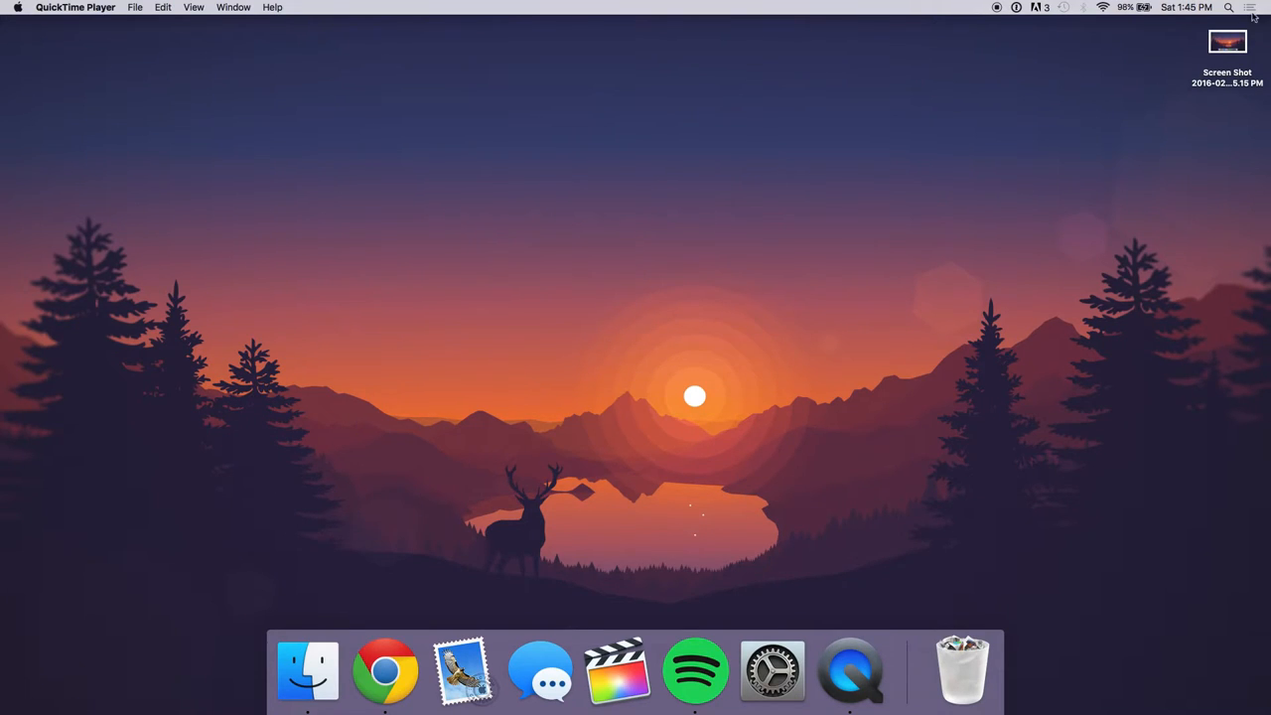
{"action": "double_click", "coordinate": [1227, 42]}
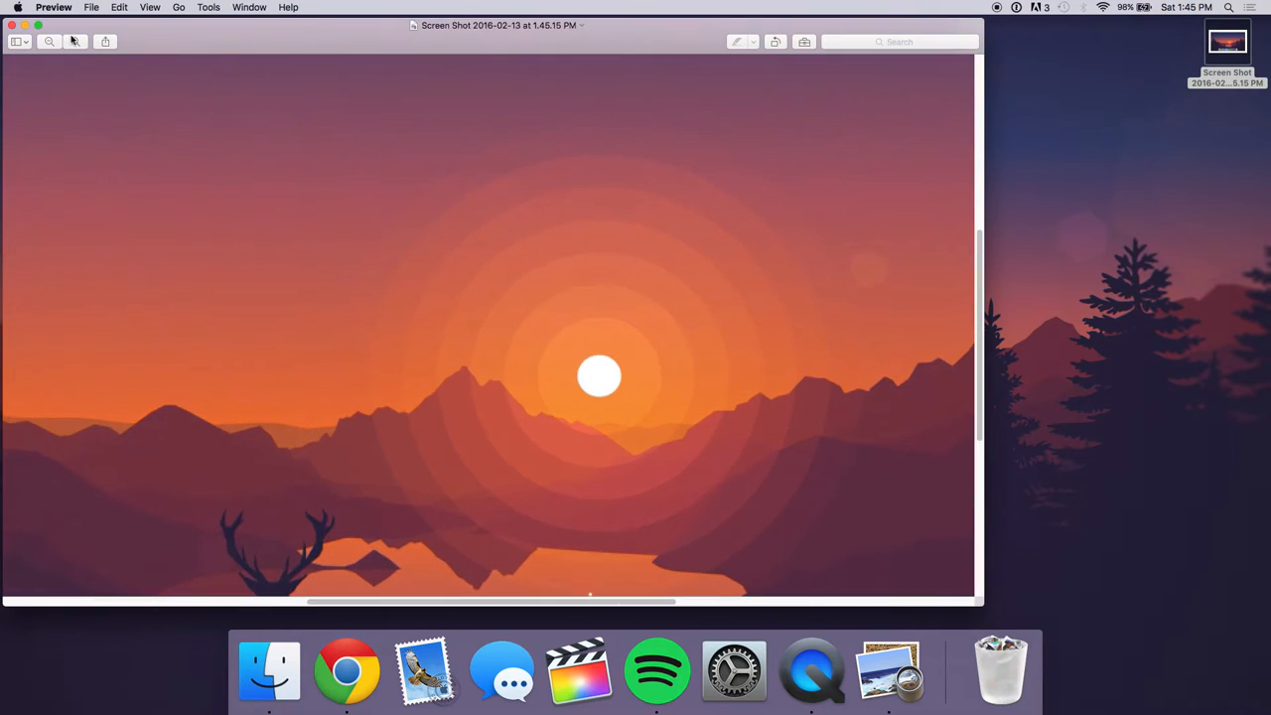
{"action": "left_click", "coordinate": [75, 42]}
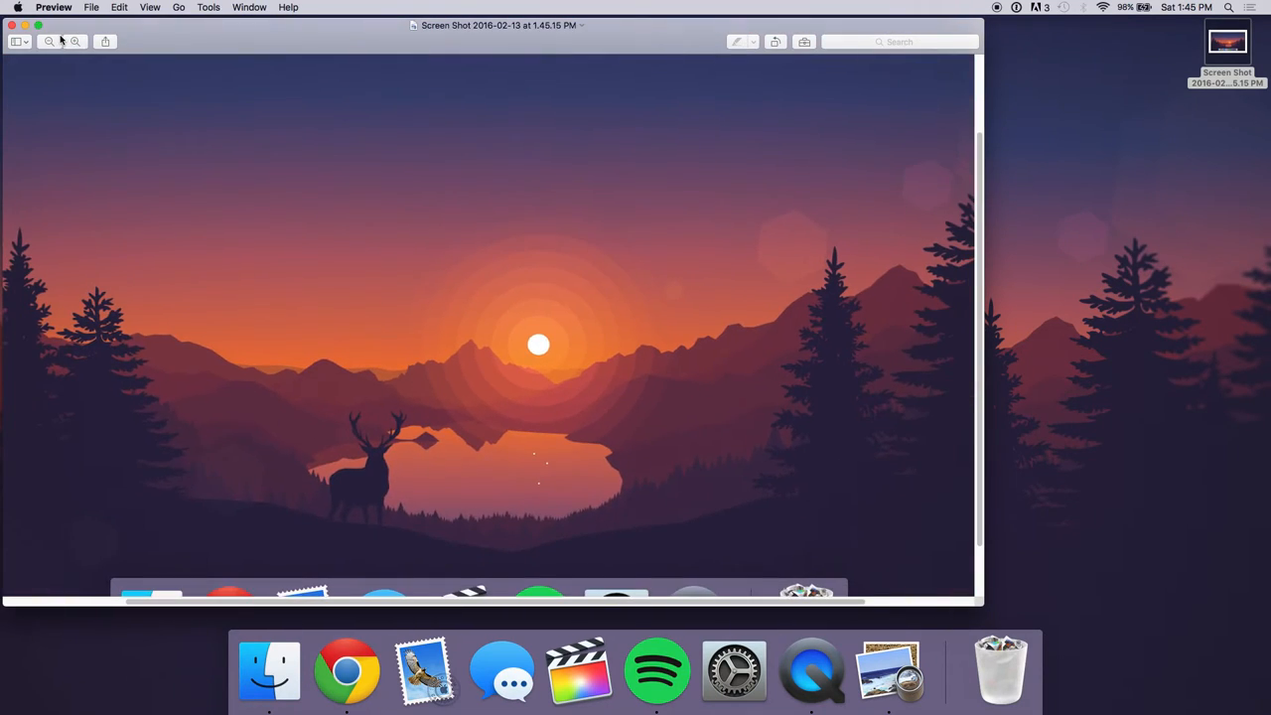
{"action": "left_click", "coordinate": [25, 24]}
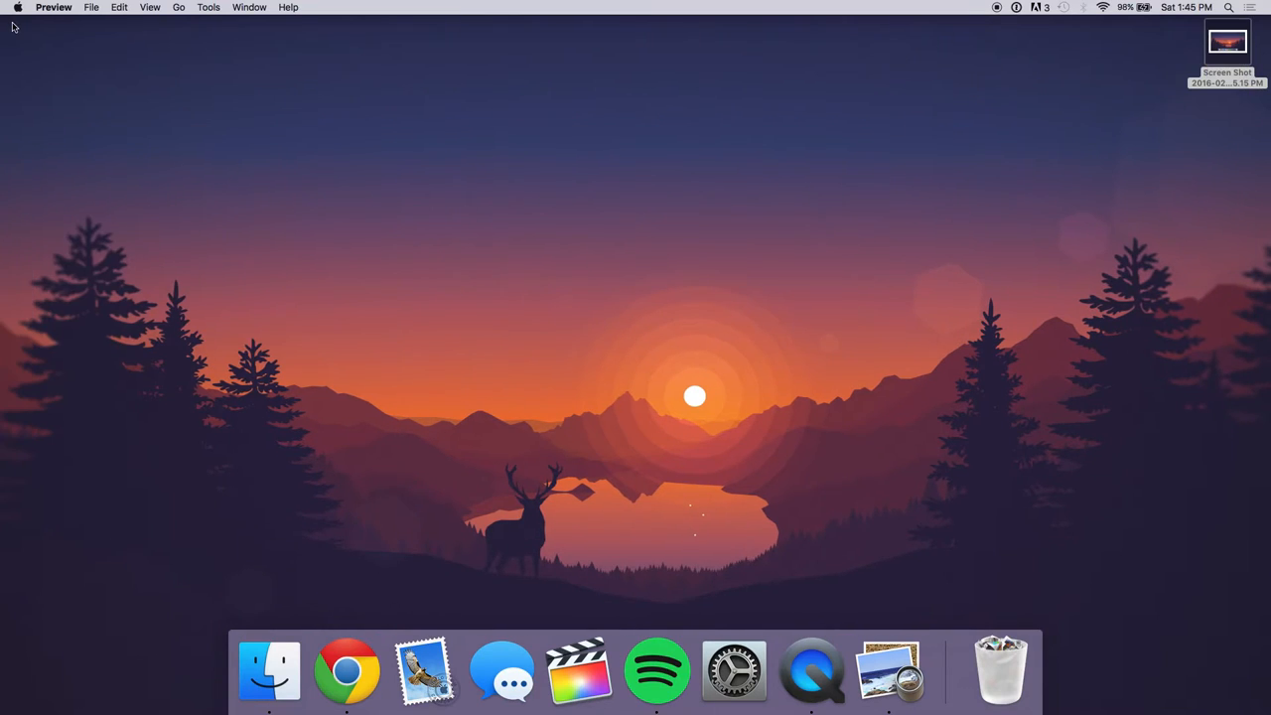
{"action": "mouse_move", "coordinate": [613, 316]}
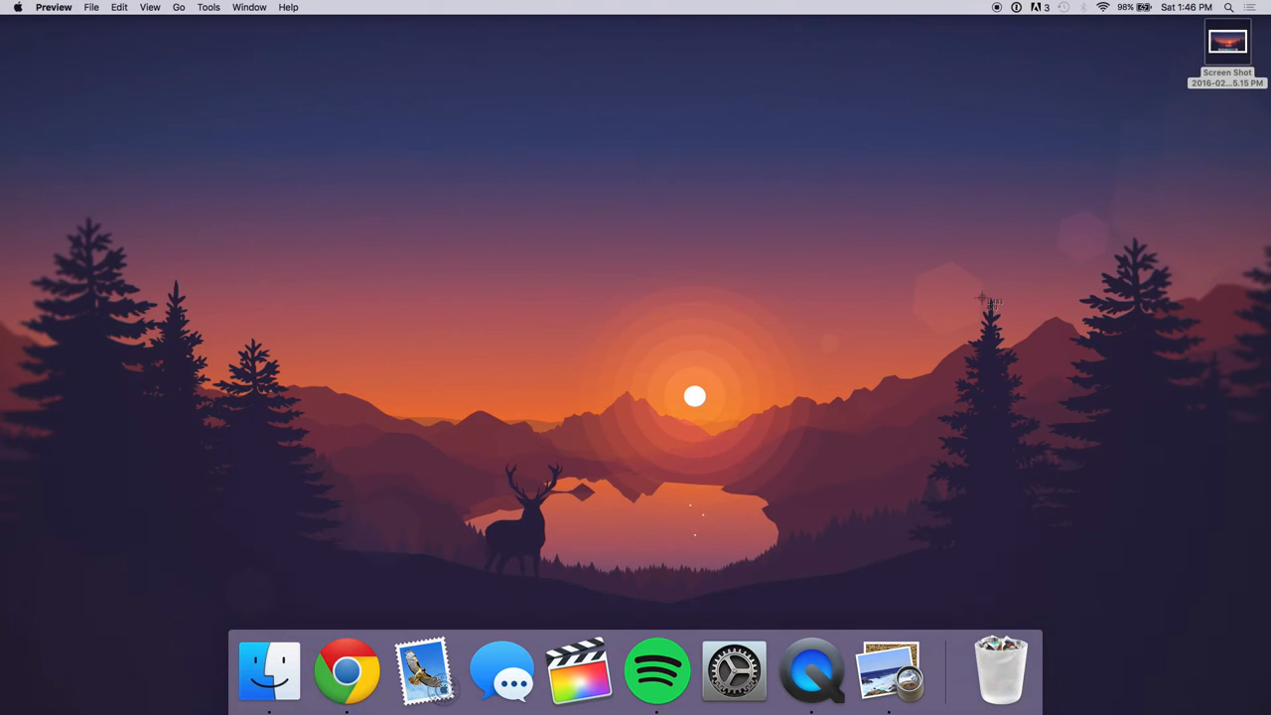
{"action": "mouse_move", "coordinate": [780, 402]}
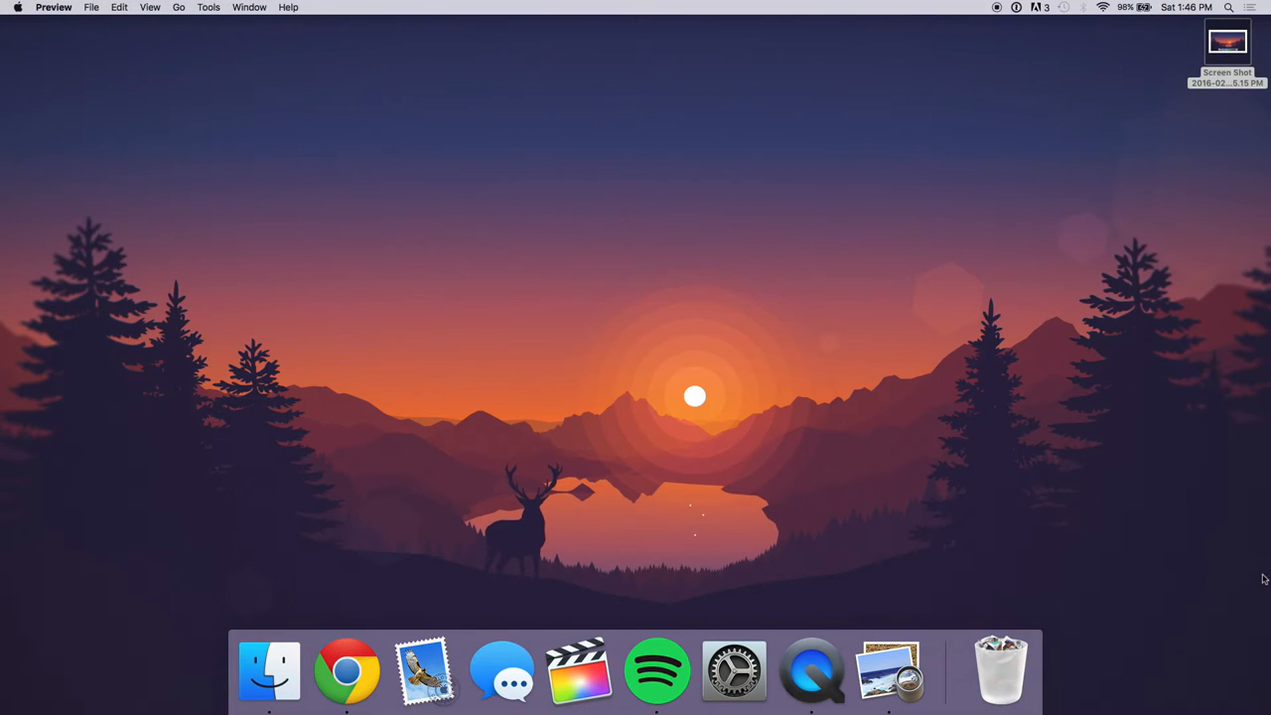
{"action": "mouse_move", "coordinate": [169, 670]}
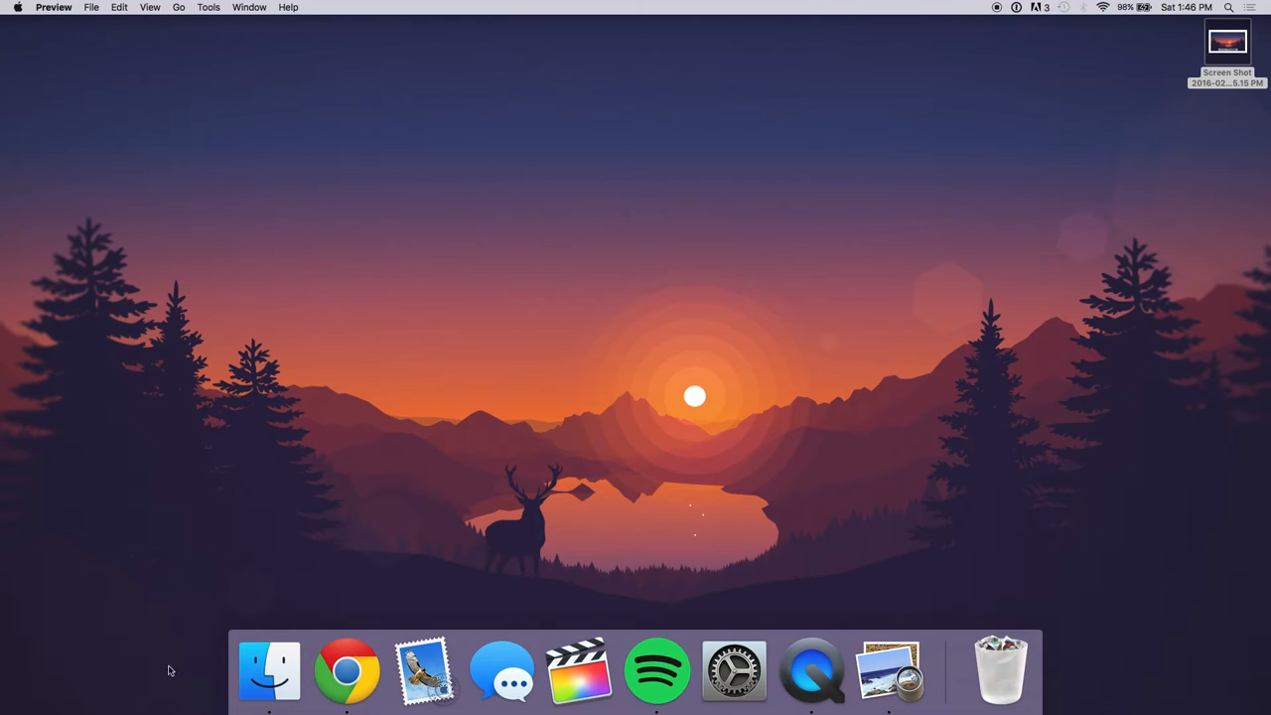
{"action": "mouse_move", "coordinate": [346, 670]}
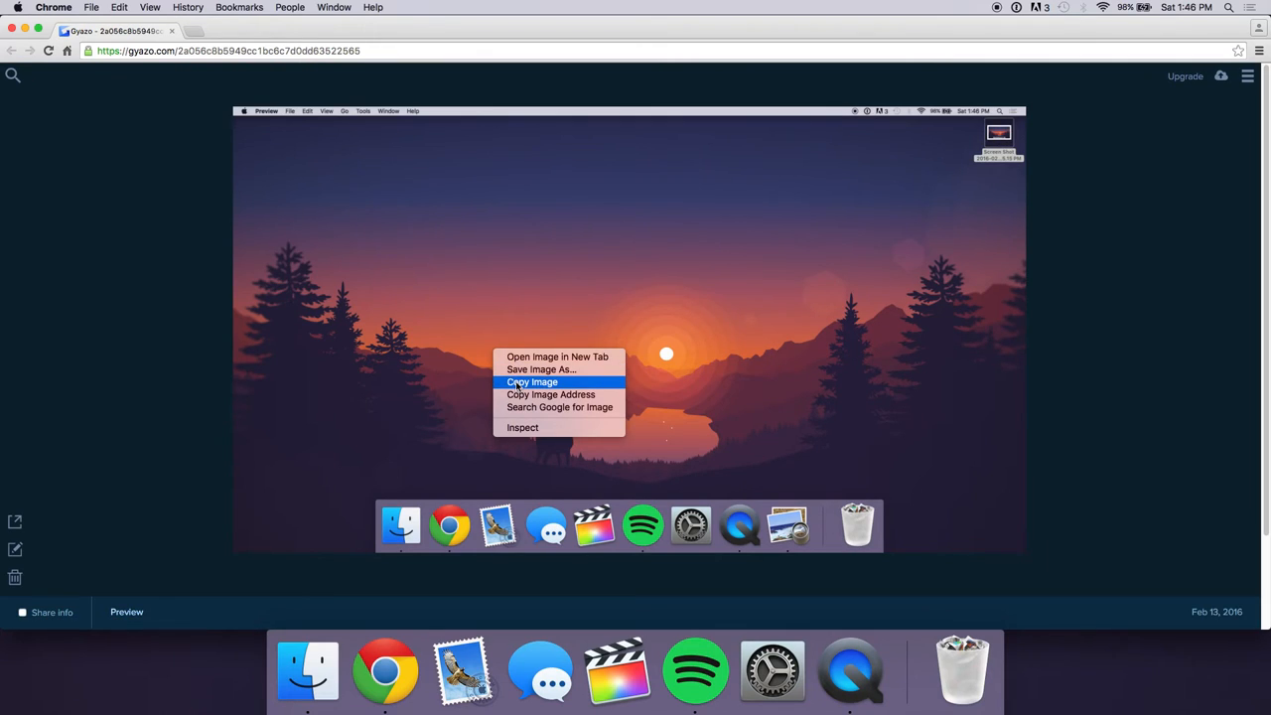
{"action": "mouse_move", "coordinate": [559, 407]}
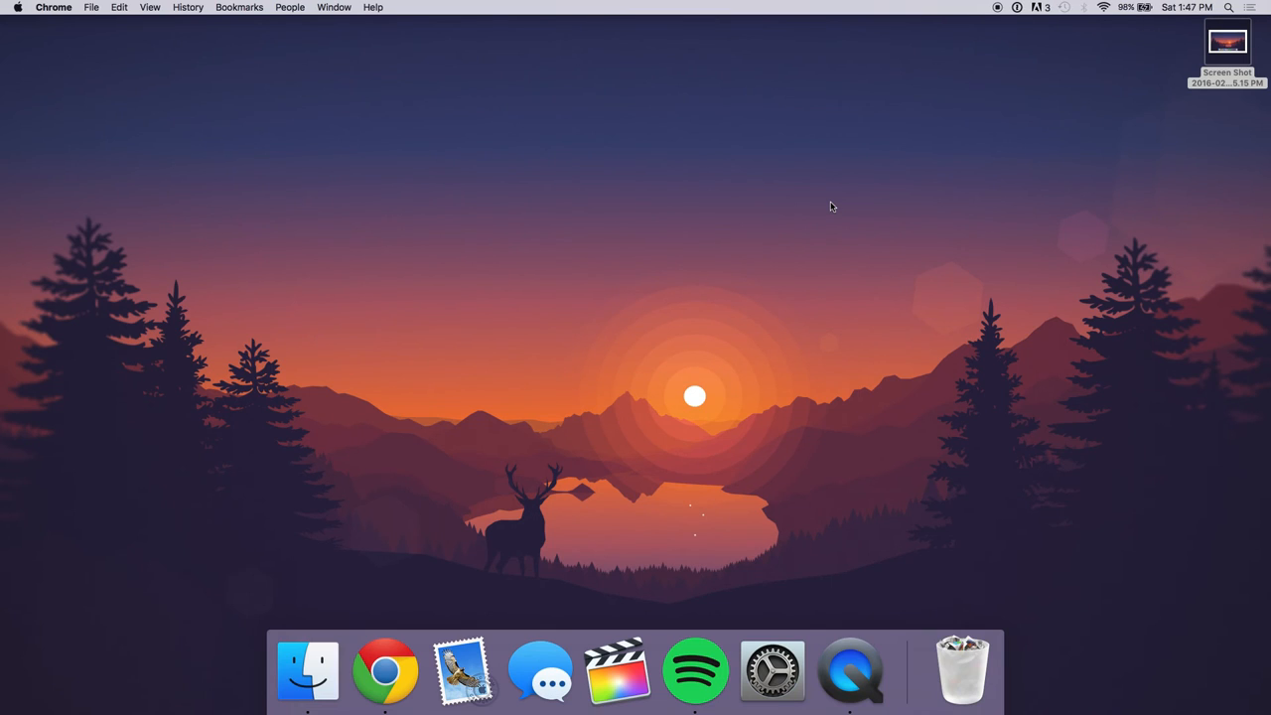
{"action": "mouse_move", "coordinate": [817, 194]}
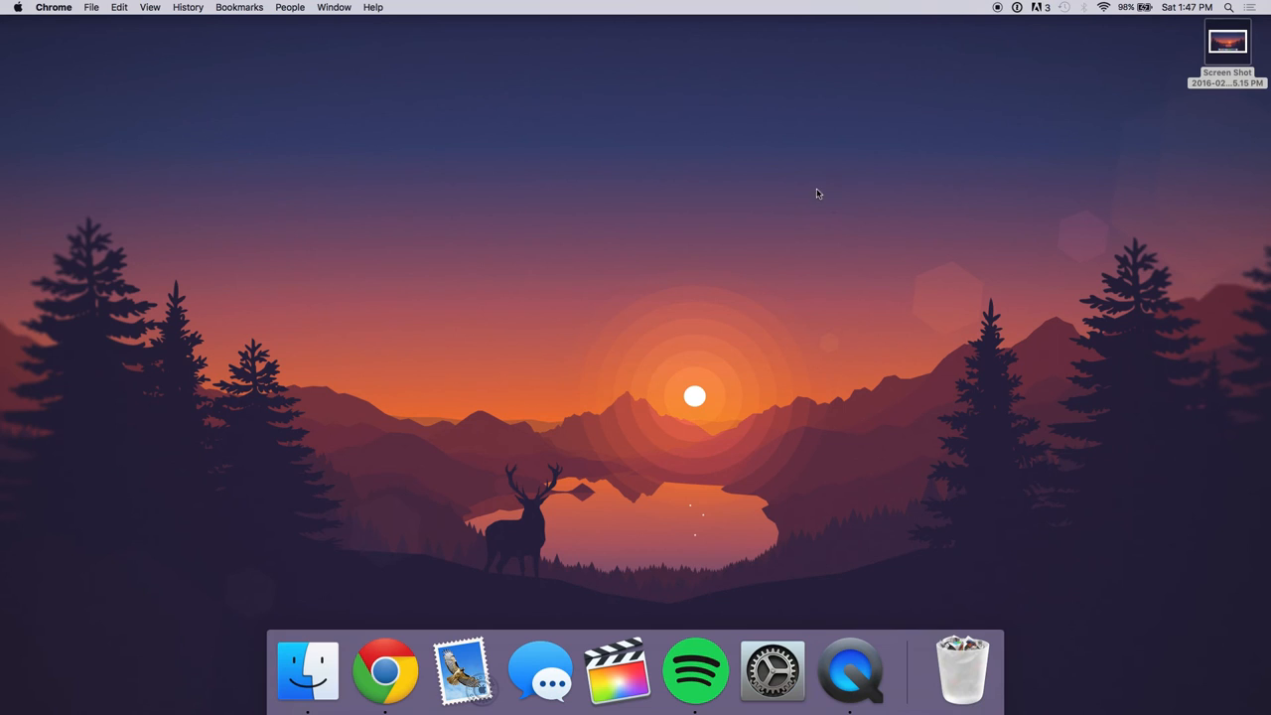